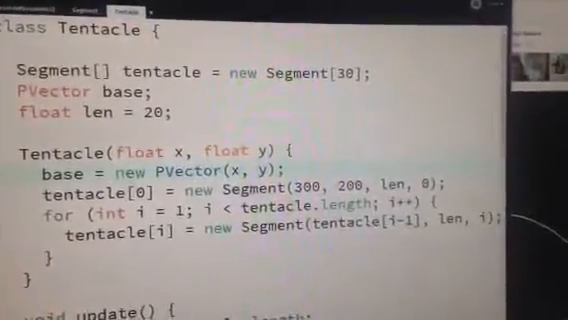
scroll("down", 3)
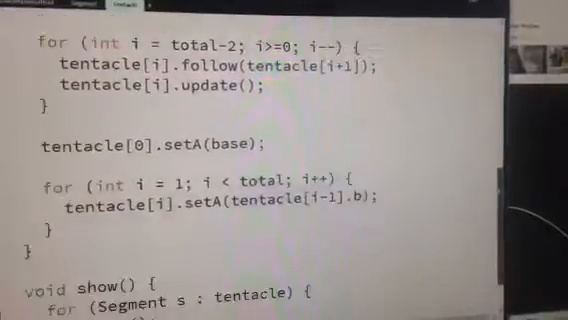
scroll("up", 3)
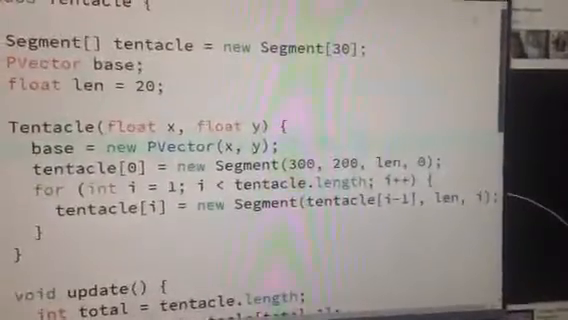